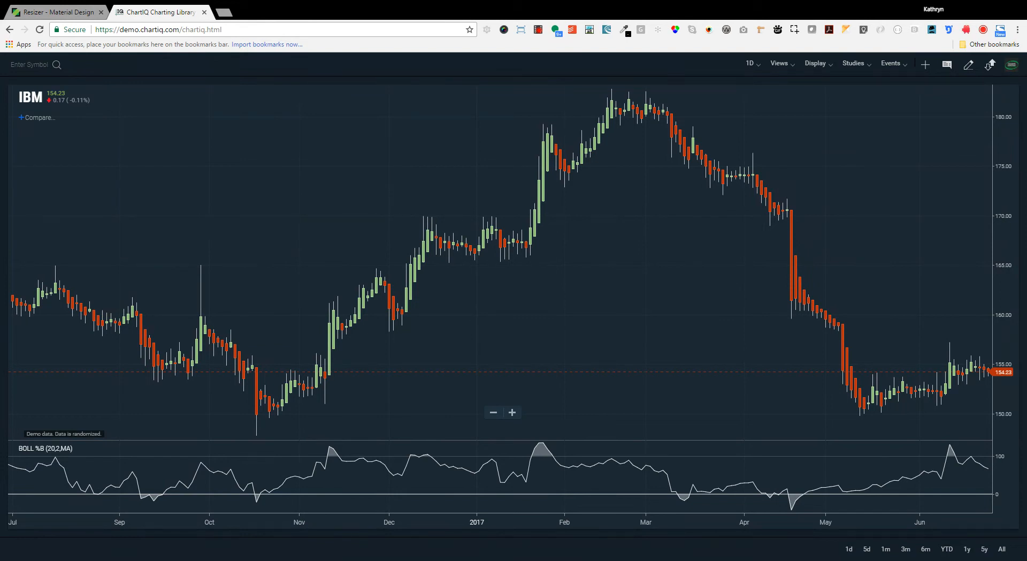
Overlay Bollinger Bands on the IBM price chart from the Studies list.
left_click(853, 63)
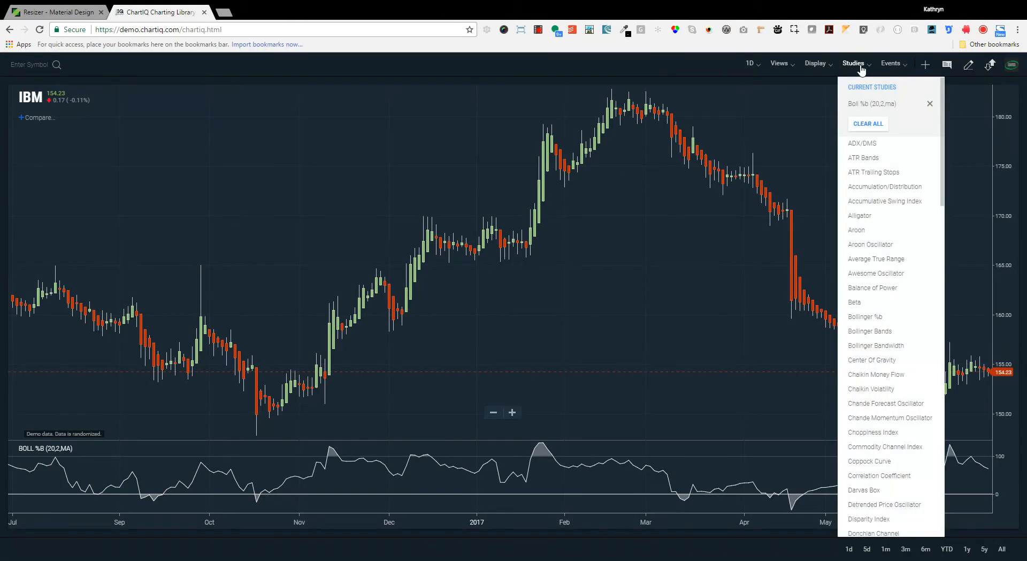
scroll("down", 3)
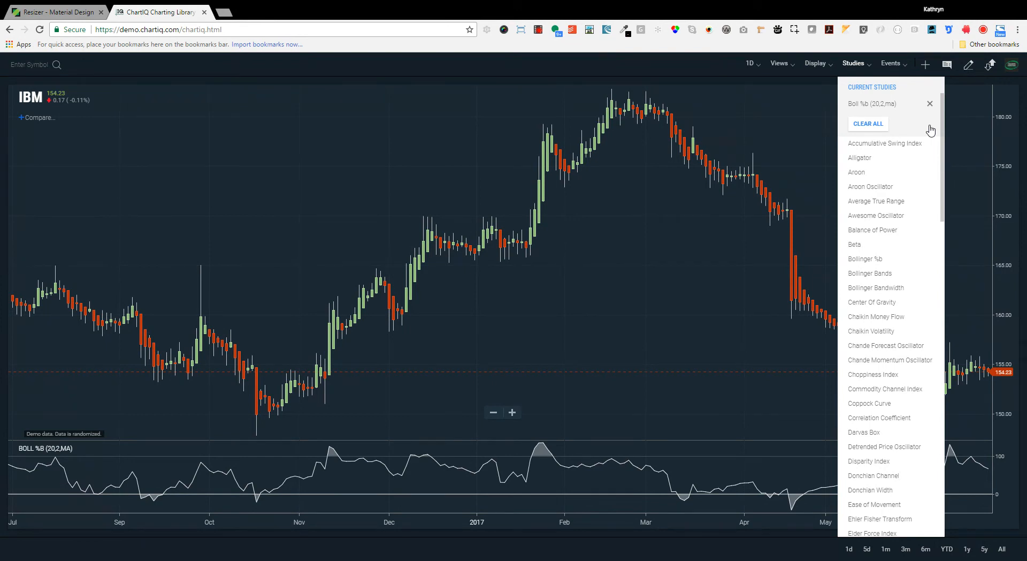
mouse_move(877, 261)
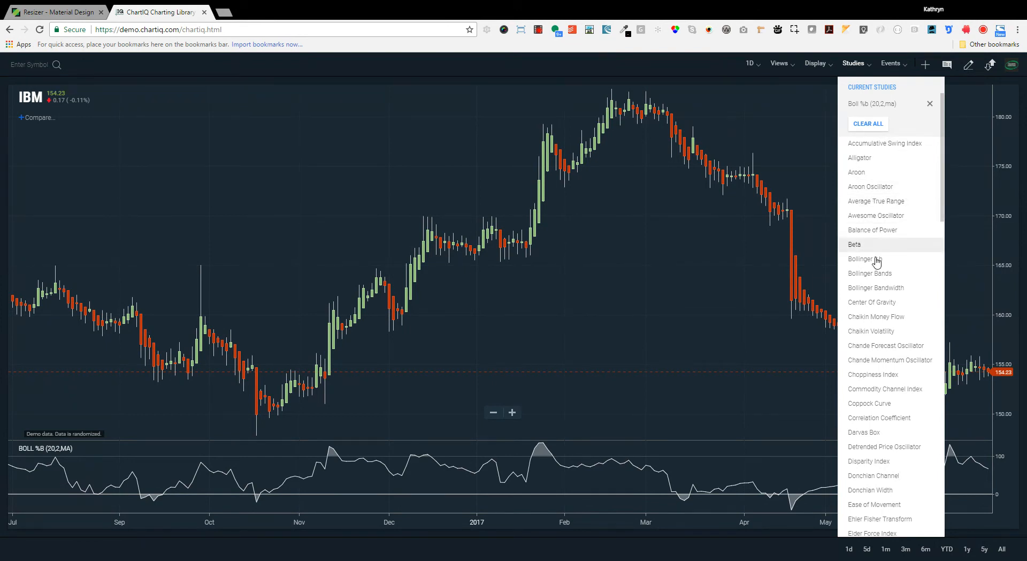
mouse_move(878, 277)
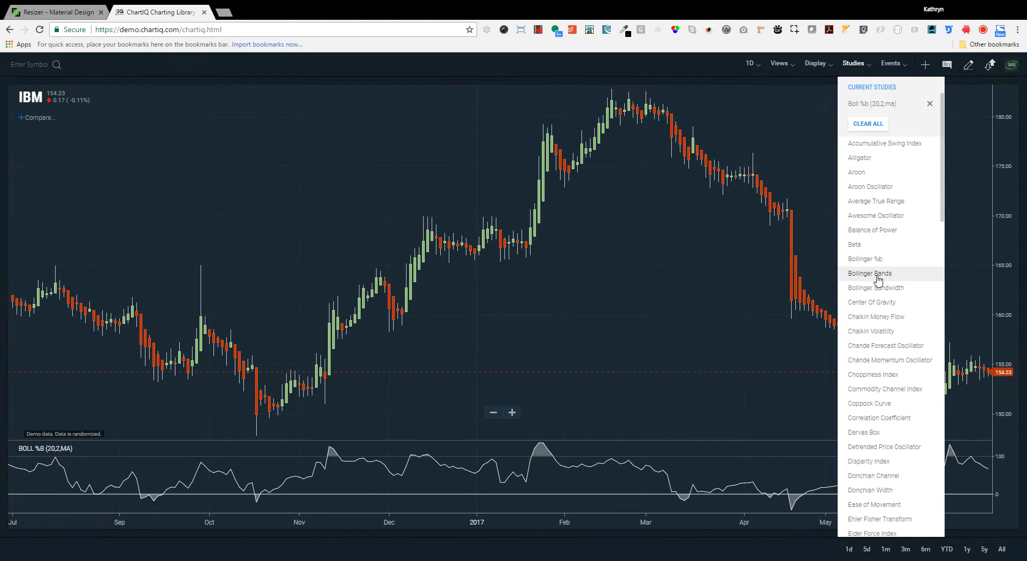
left_click(870, 273)
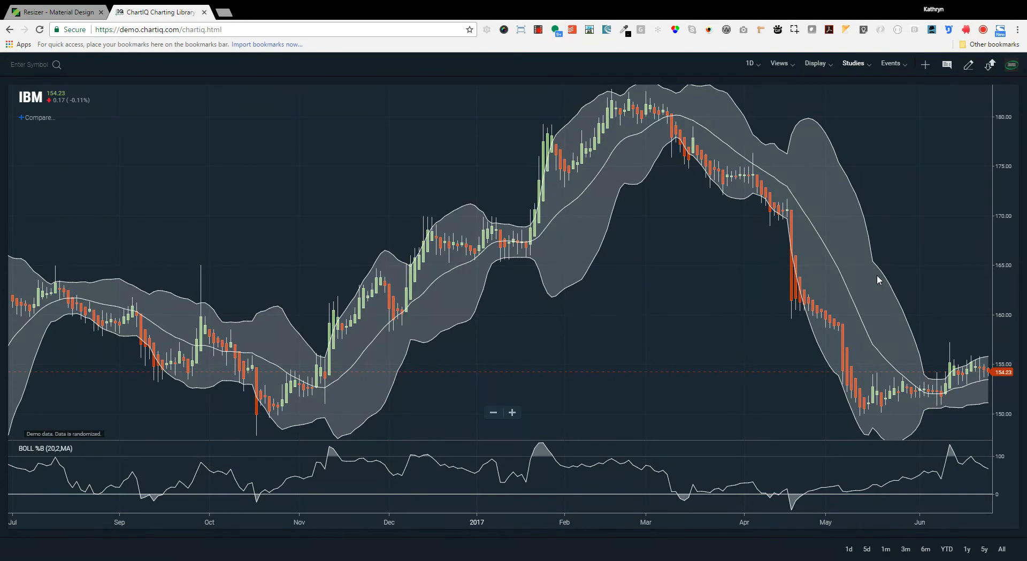
left_click(54, 12)
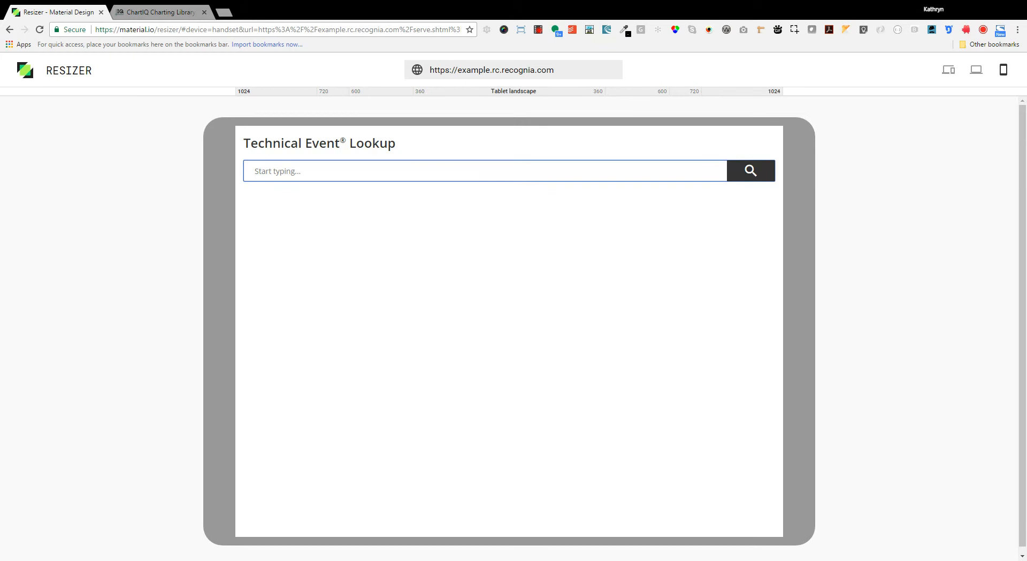
Search 'ibm' in Technical Event Lookup to load International Business Machines Corp. results.
type("ibm")
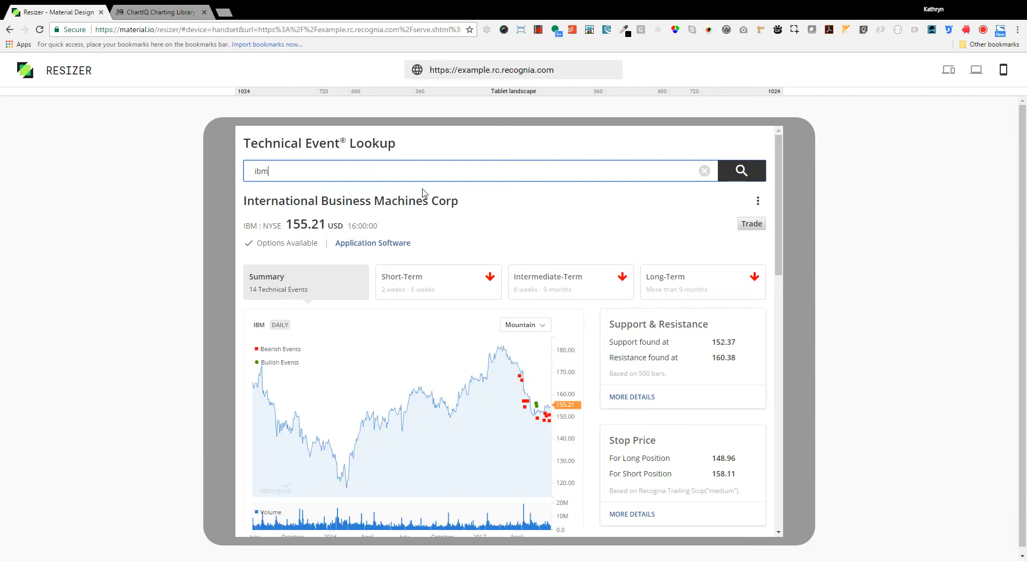
mouse_move(486, 209)
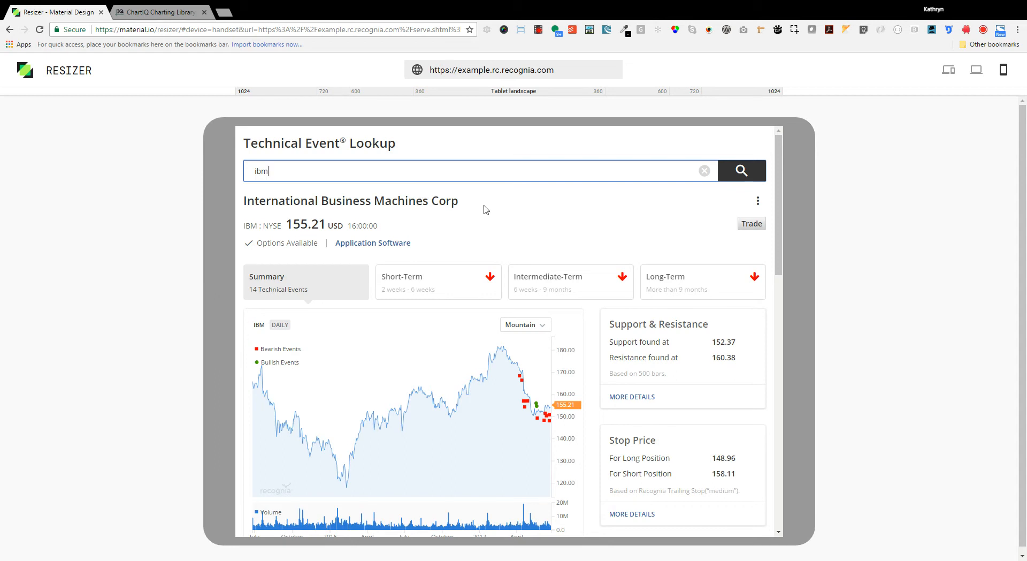
Switch IBM's Active Events to card view and scroll down to the Head and Shoulders Top card.
scroll("down", 3)
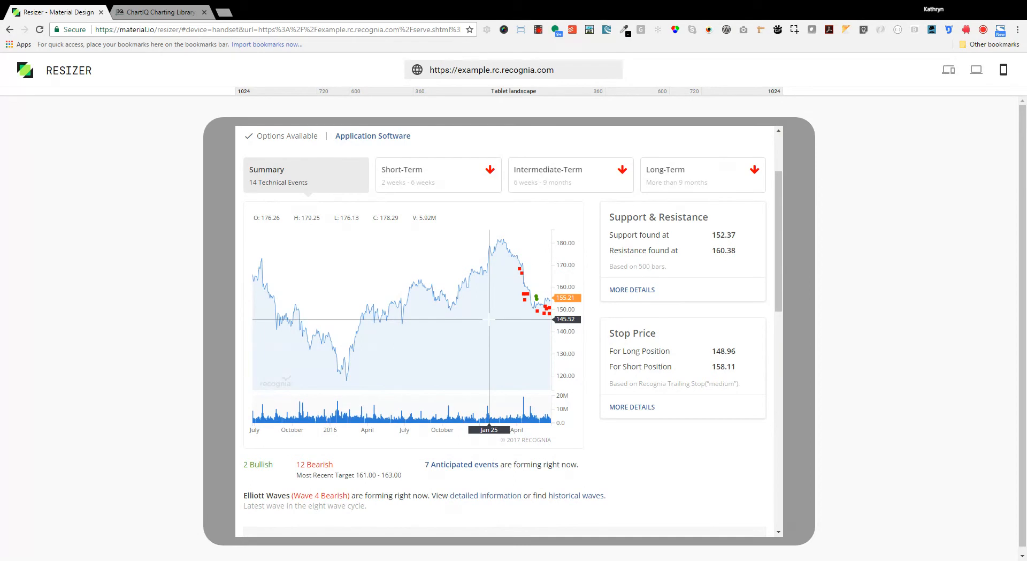
mouse_move(707, 457)
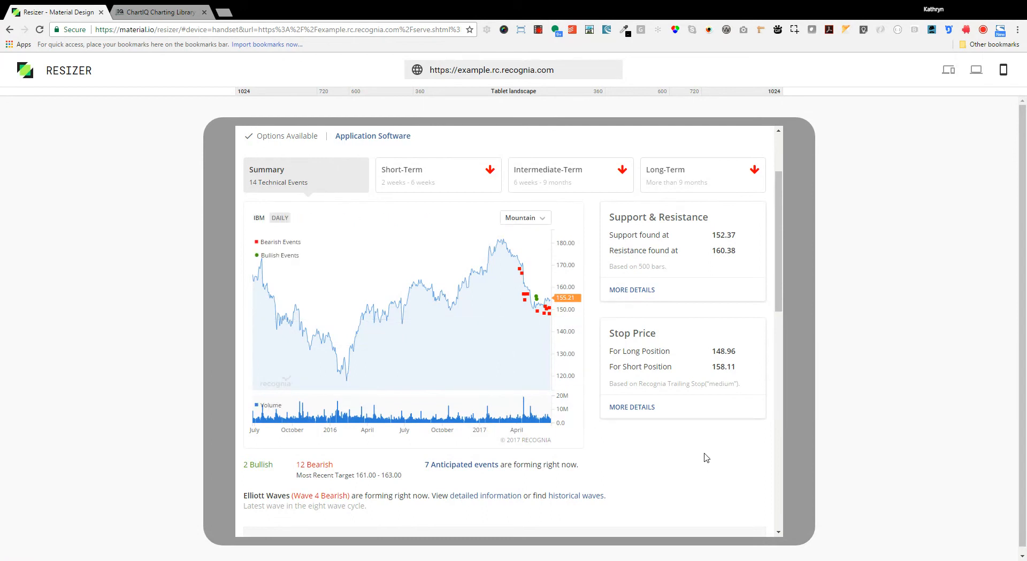
scroll("down", 3)
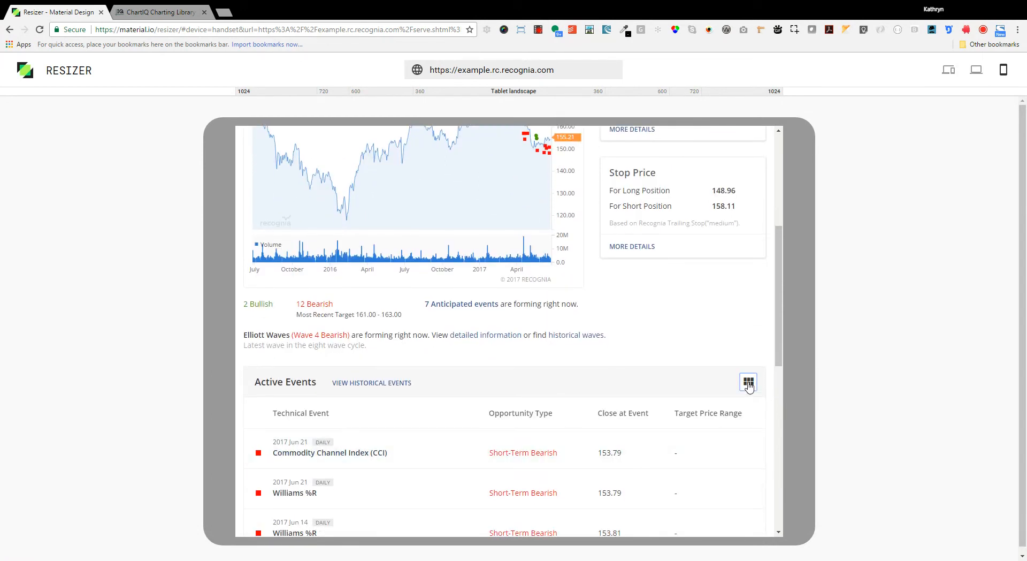
left_click(748, 383)
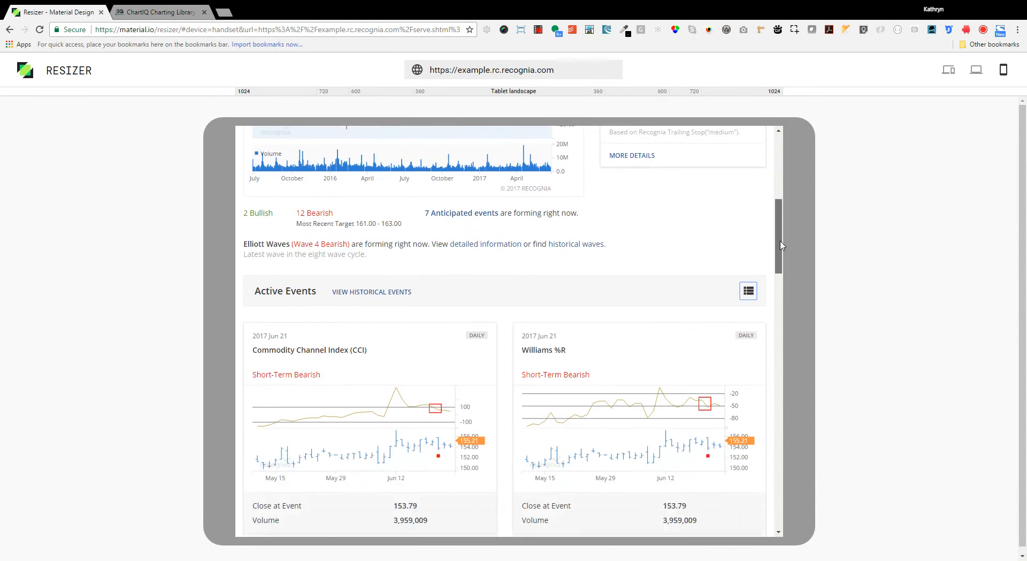
scroll("down", 3)
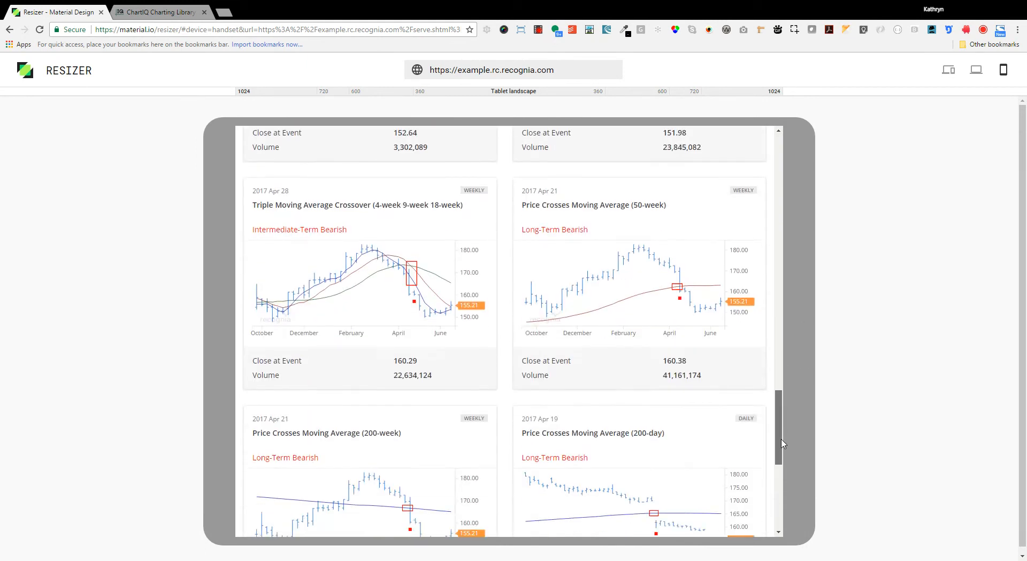
scroll("down", 3)
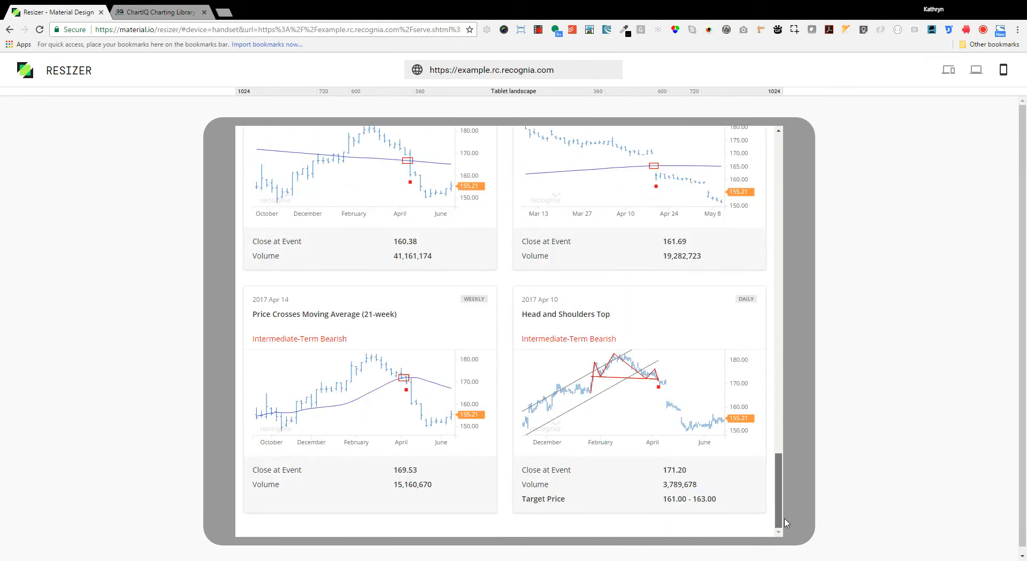
mouse_move(409, 423)
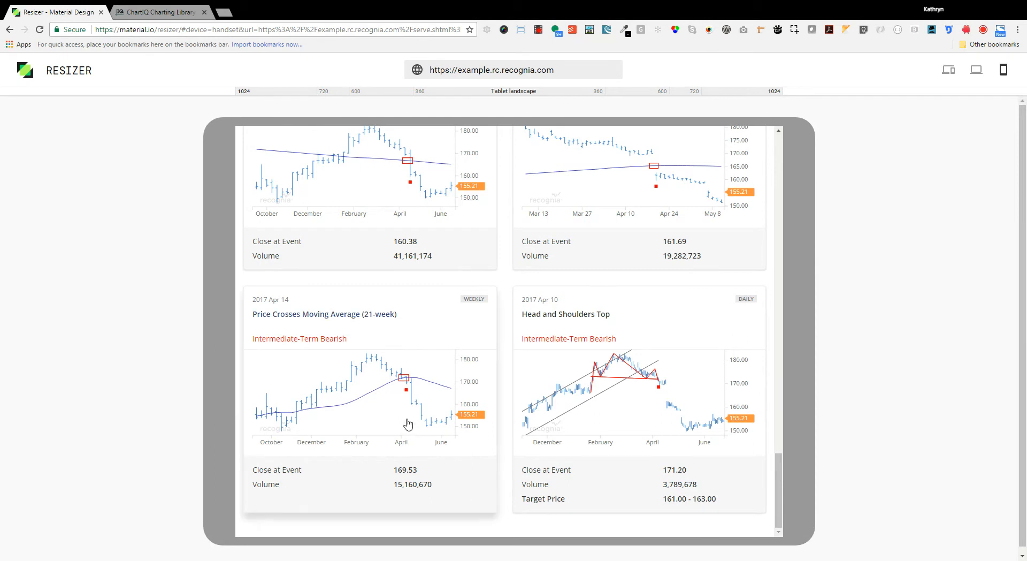
mouse_move(399, 414)
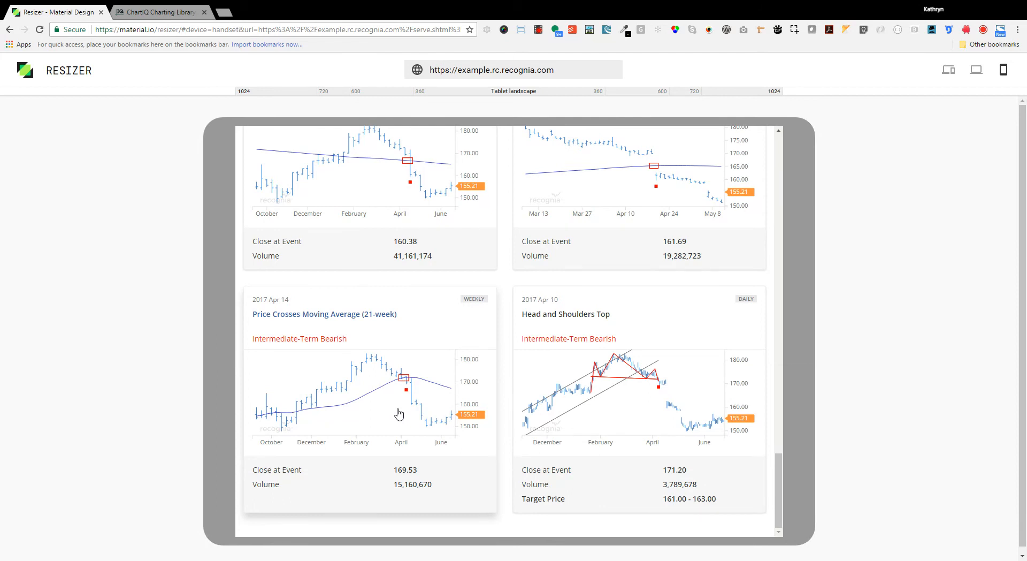
mouse_move(401, 411)
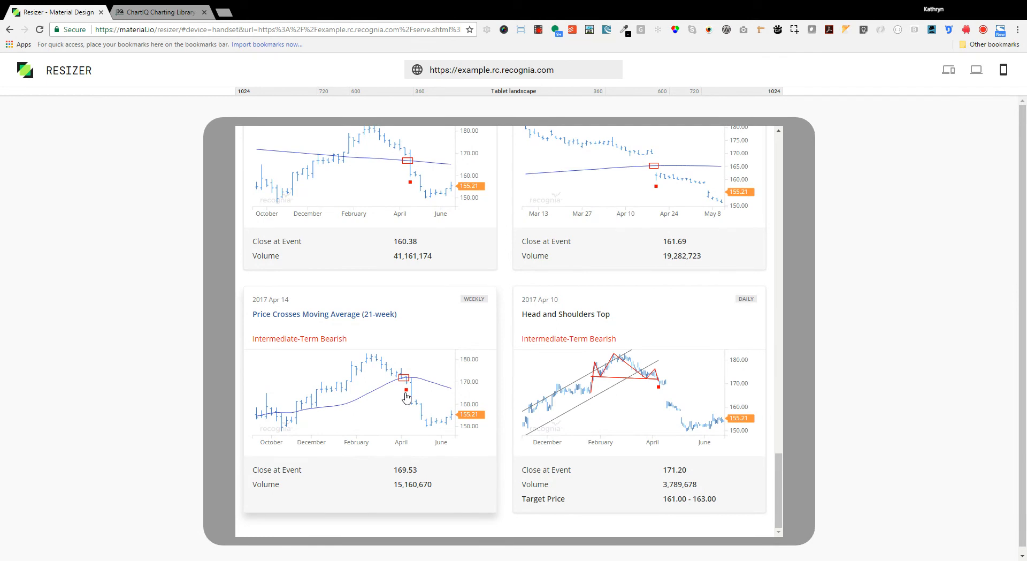
mouse_move(453, 397)
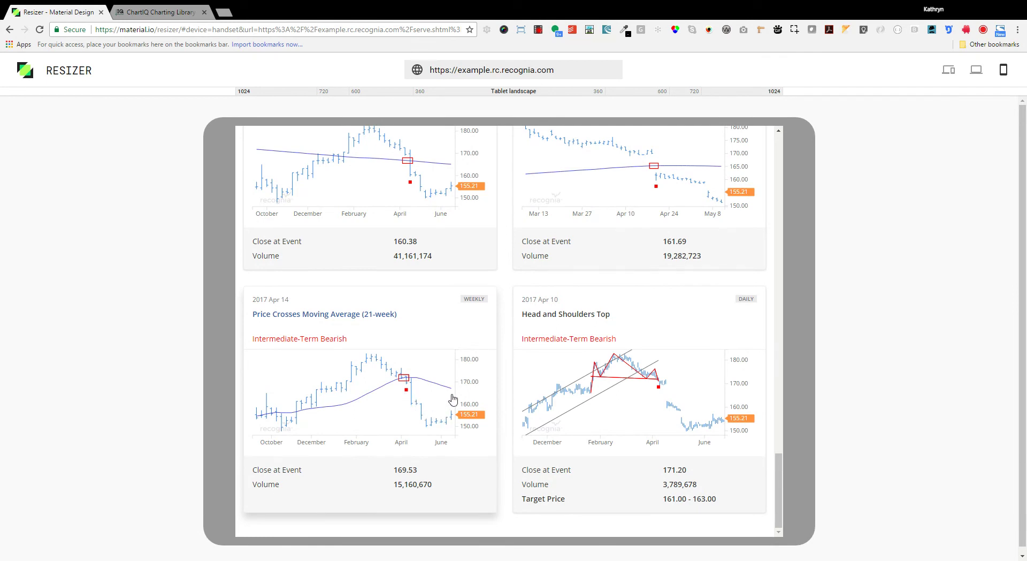
mouse_move(469, 372)
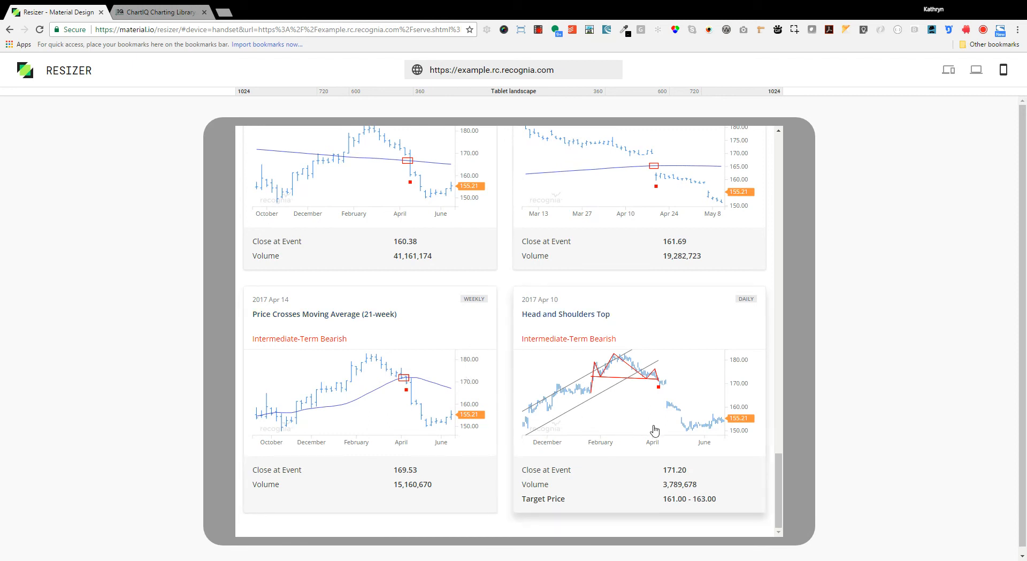
mouse_move(685, 433)
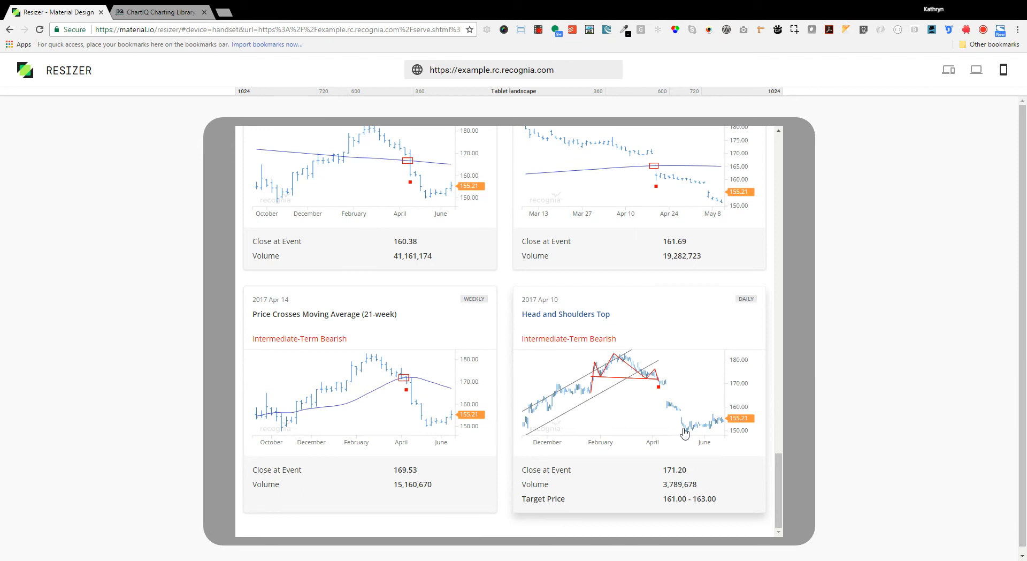
mouse_move(726, 336)
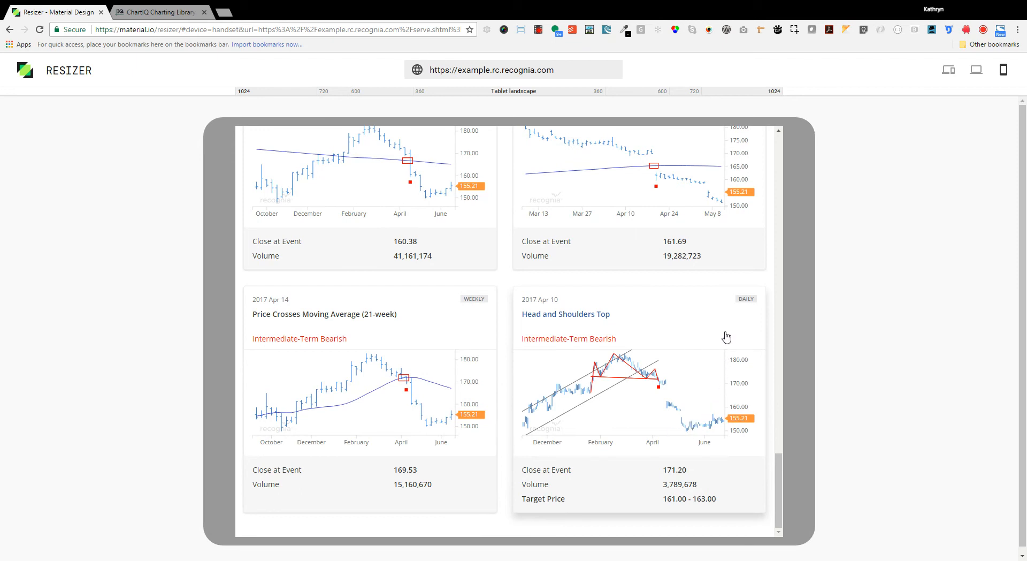
mouse_move(728, 328)
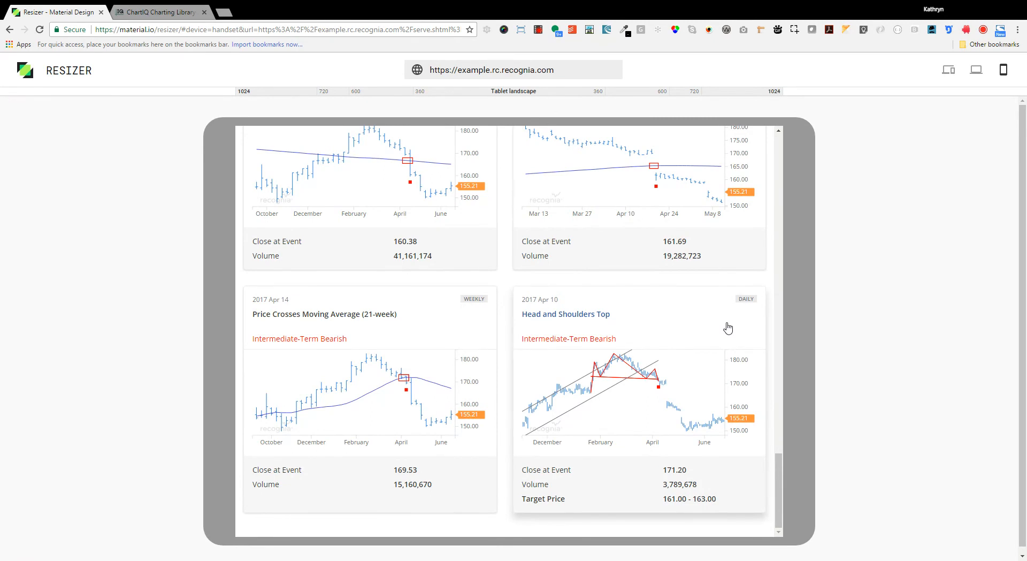
mouse_move(588, 384)
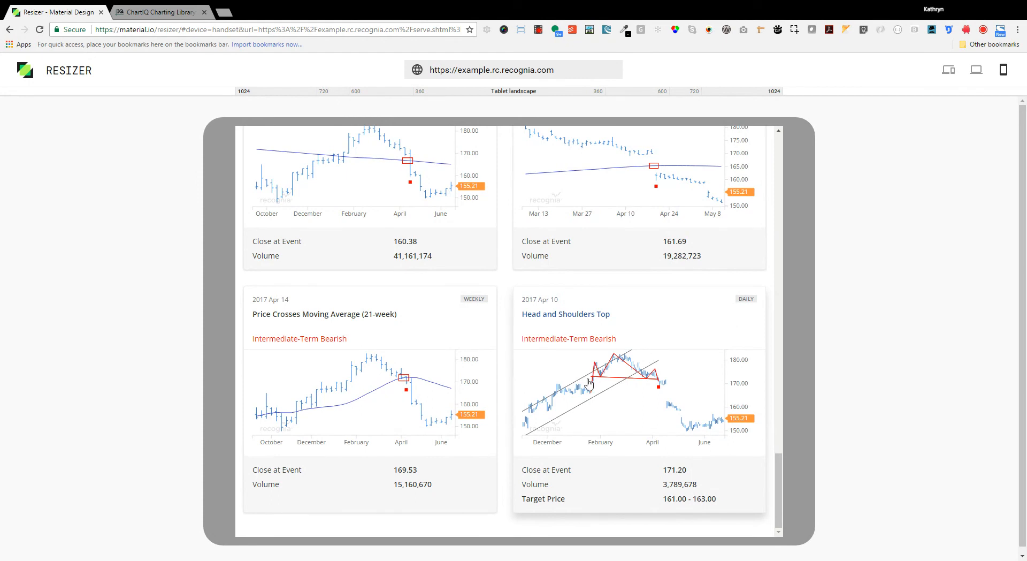
mouse_move(658, 379)
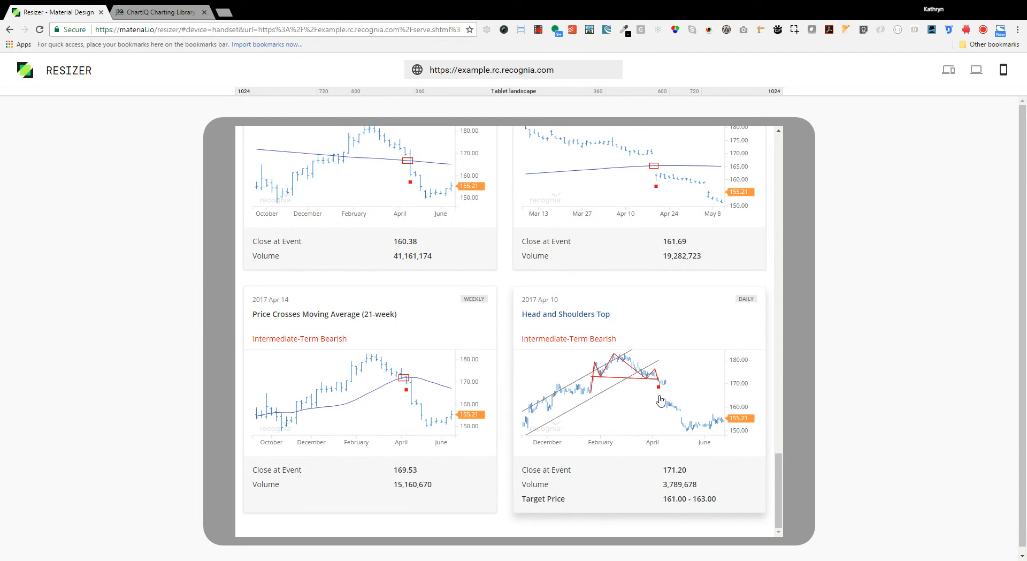
mouse_move(705, 366)
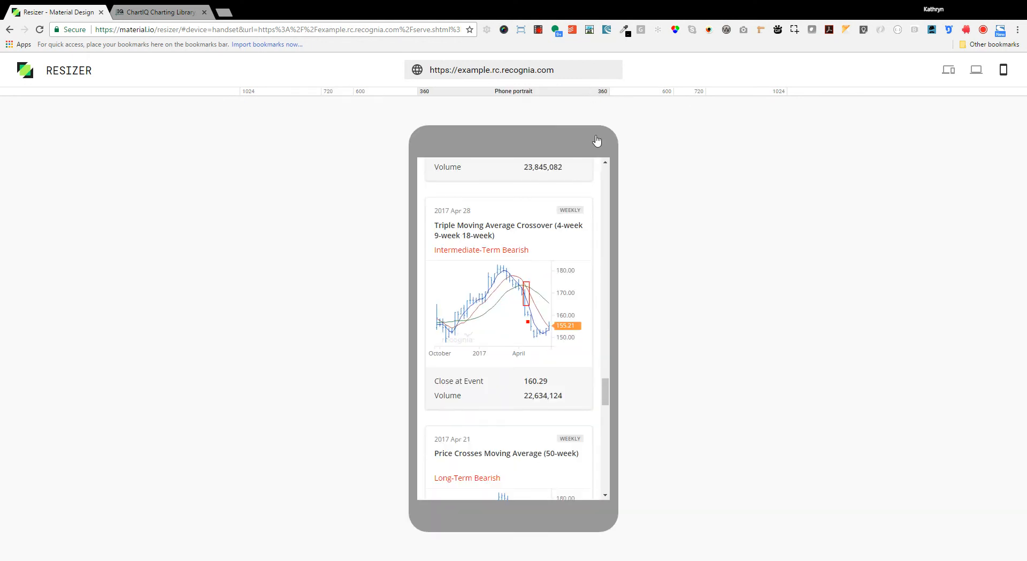
Scroll the phone-portrait cards to the 200-day moving average crossover card.
scroll("down", 3)
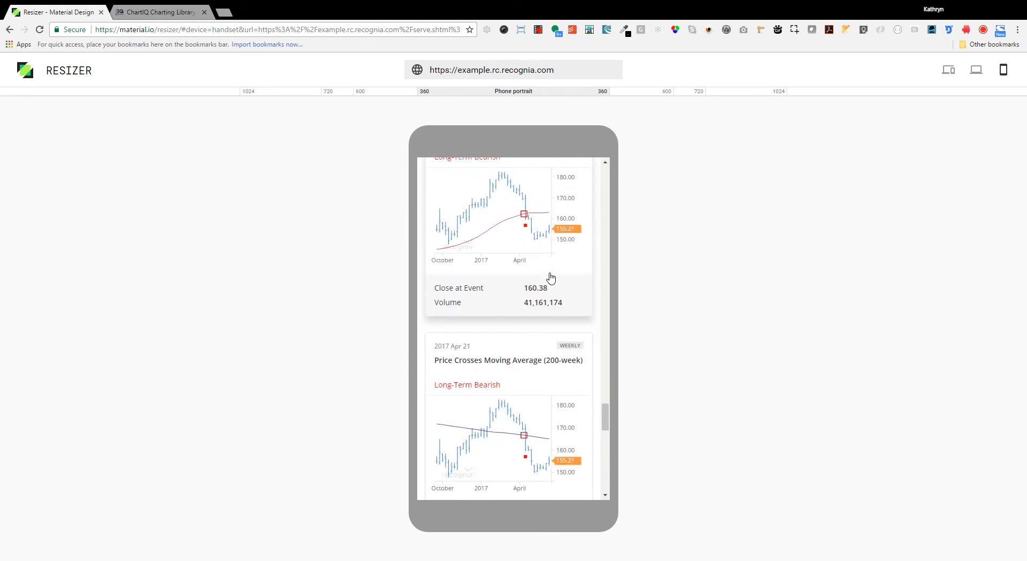
scroll("down", 3)
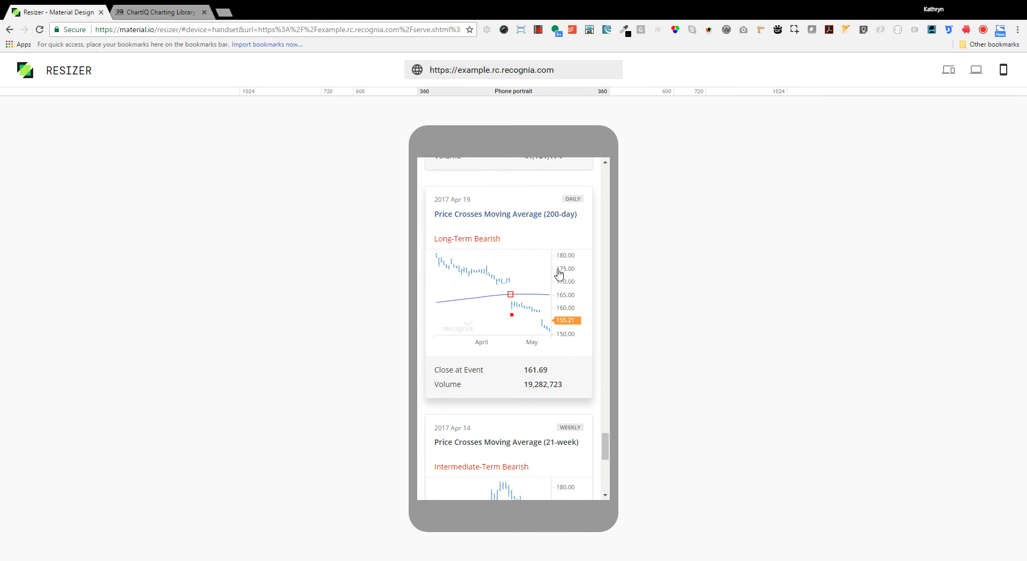
mouse_move(563, 271)
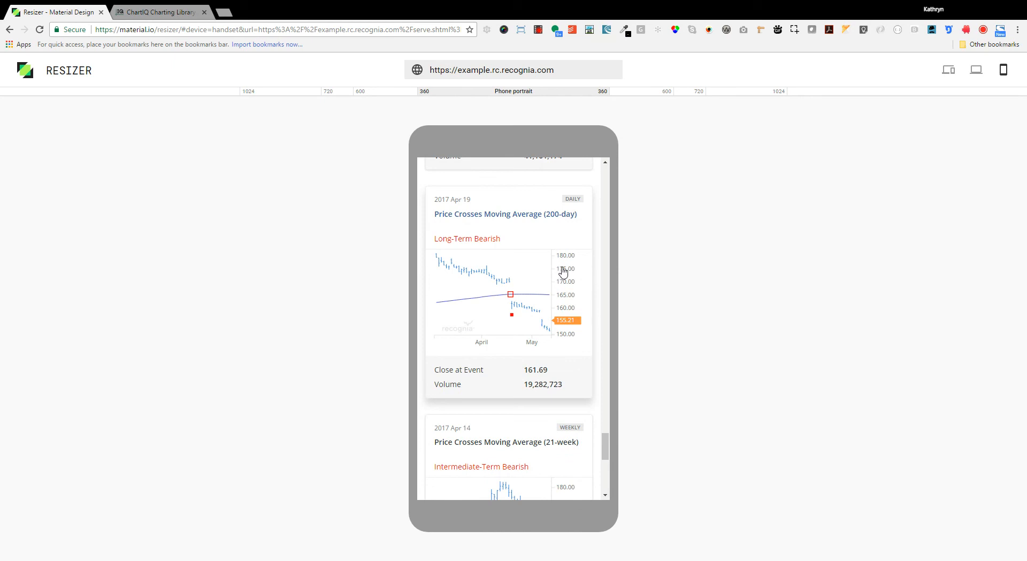
mouse_move(567, 269)
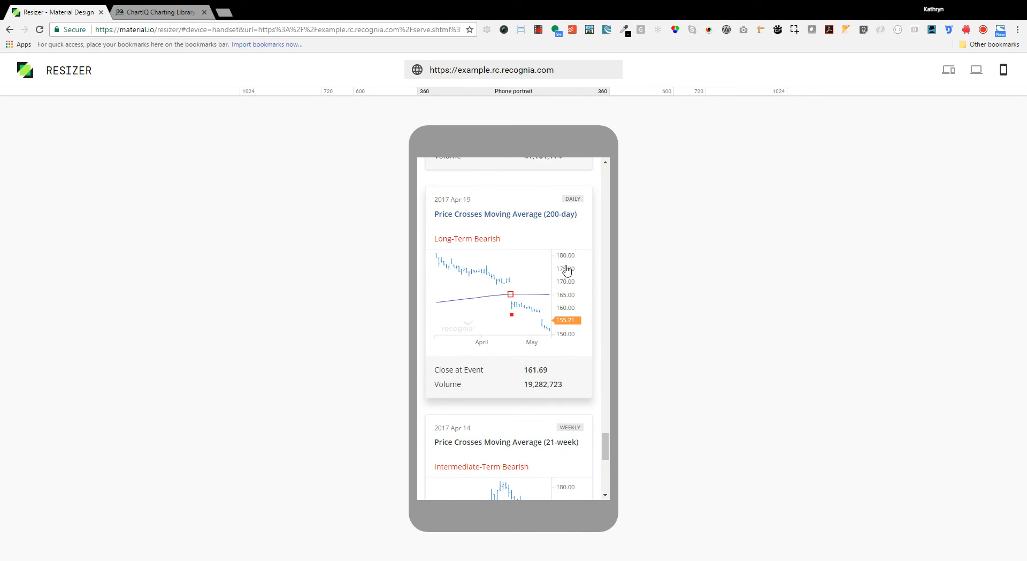
mouse_move(531, 367)
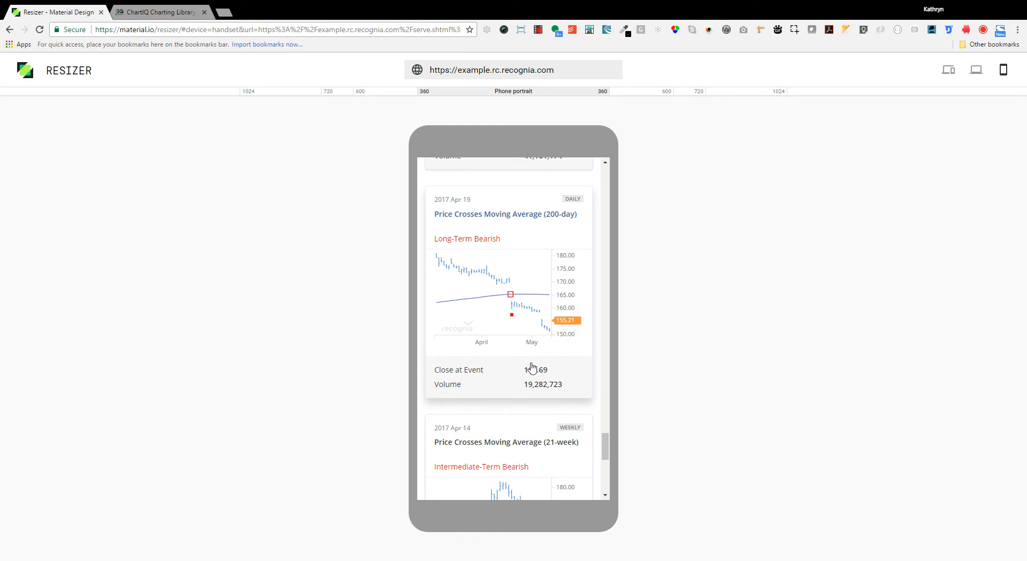
mouse_move(534, 365)
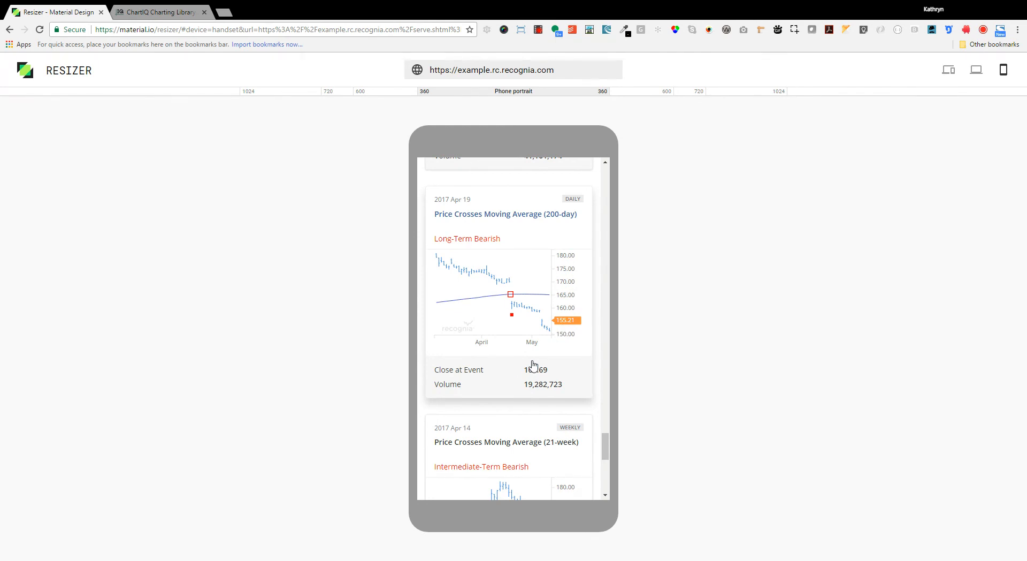